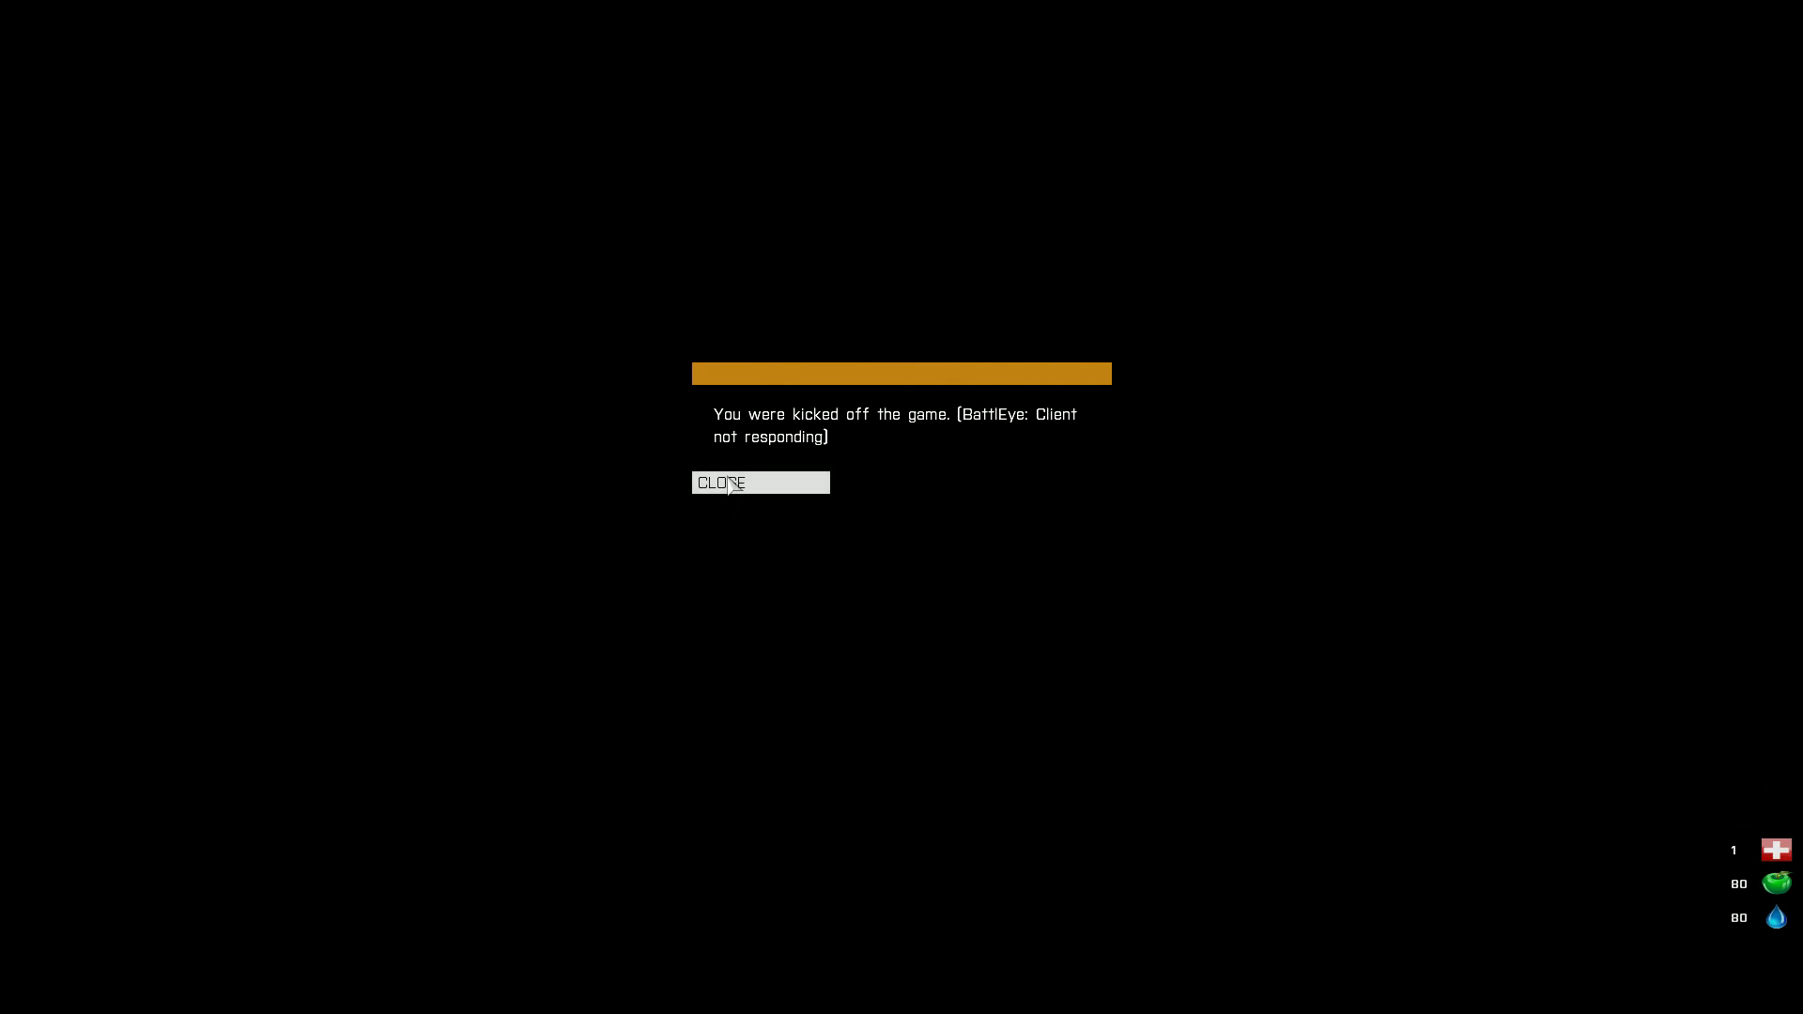
mouse_move(891, 352)
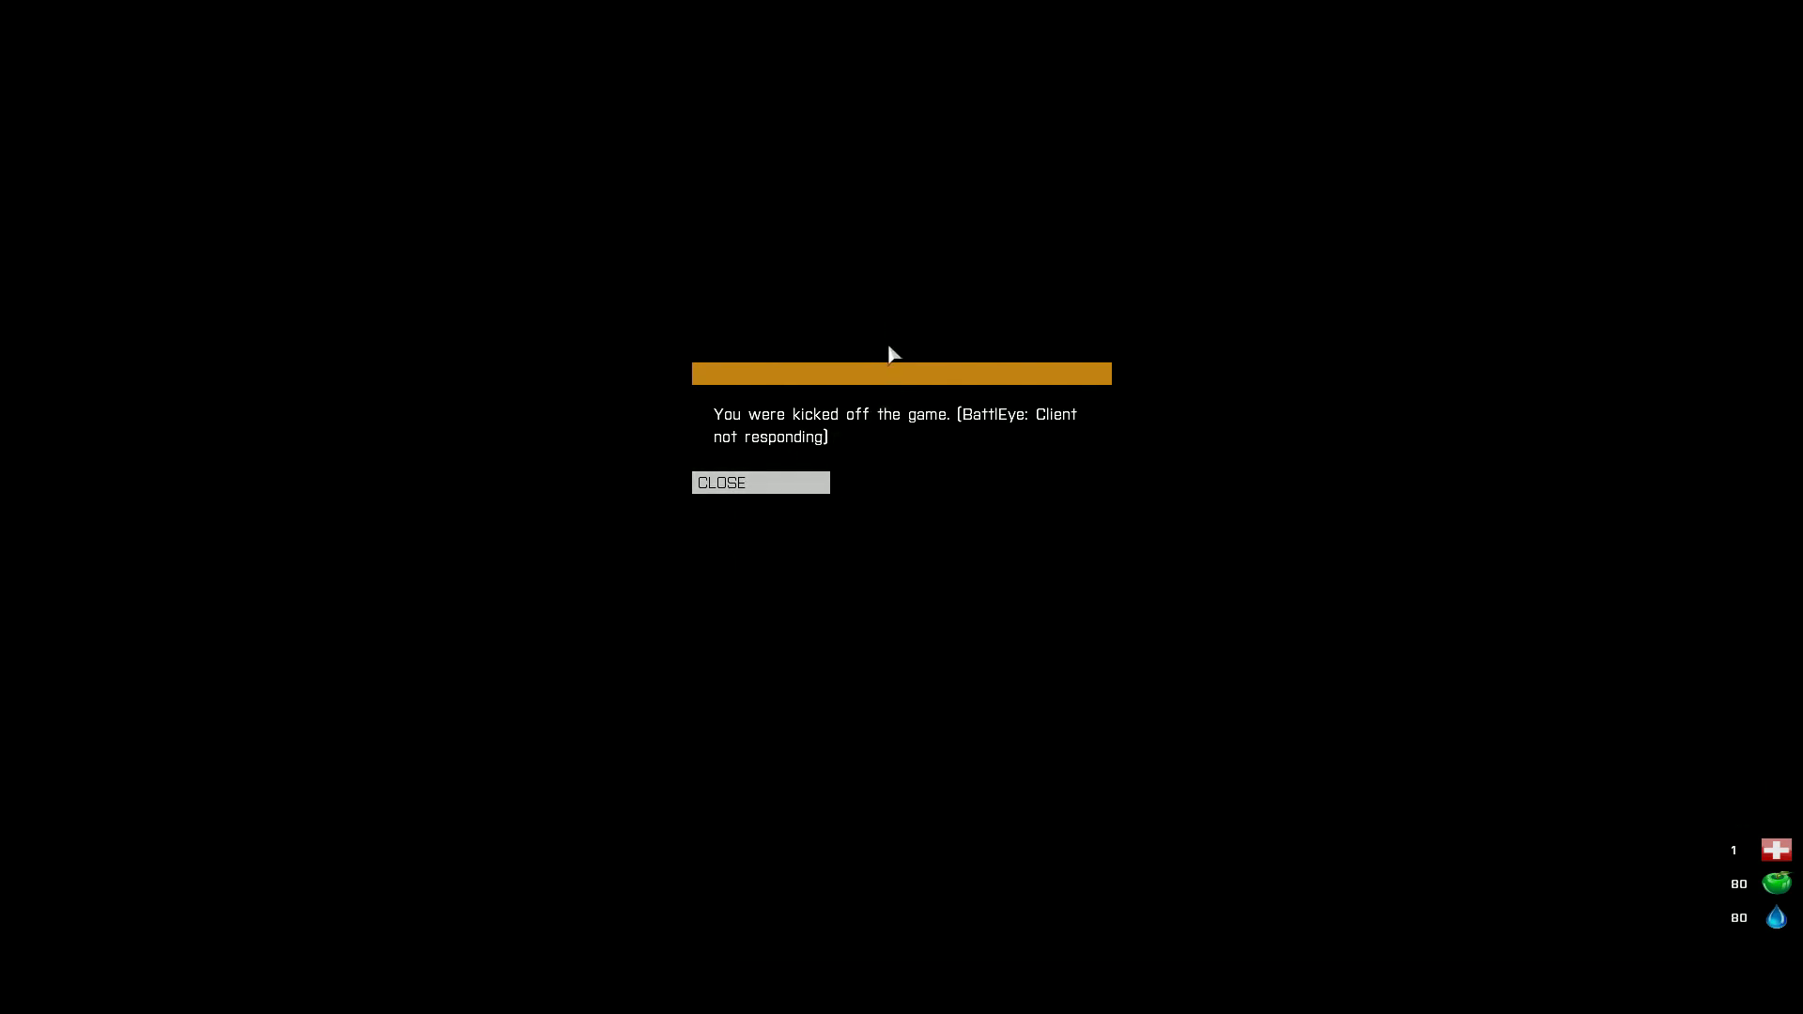
mouse_move(740, 463)
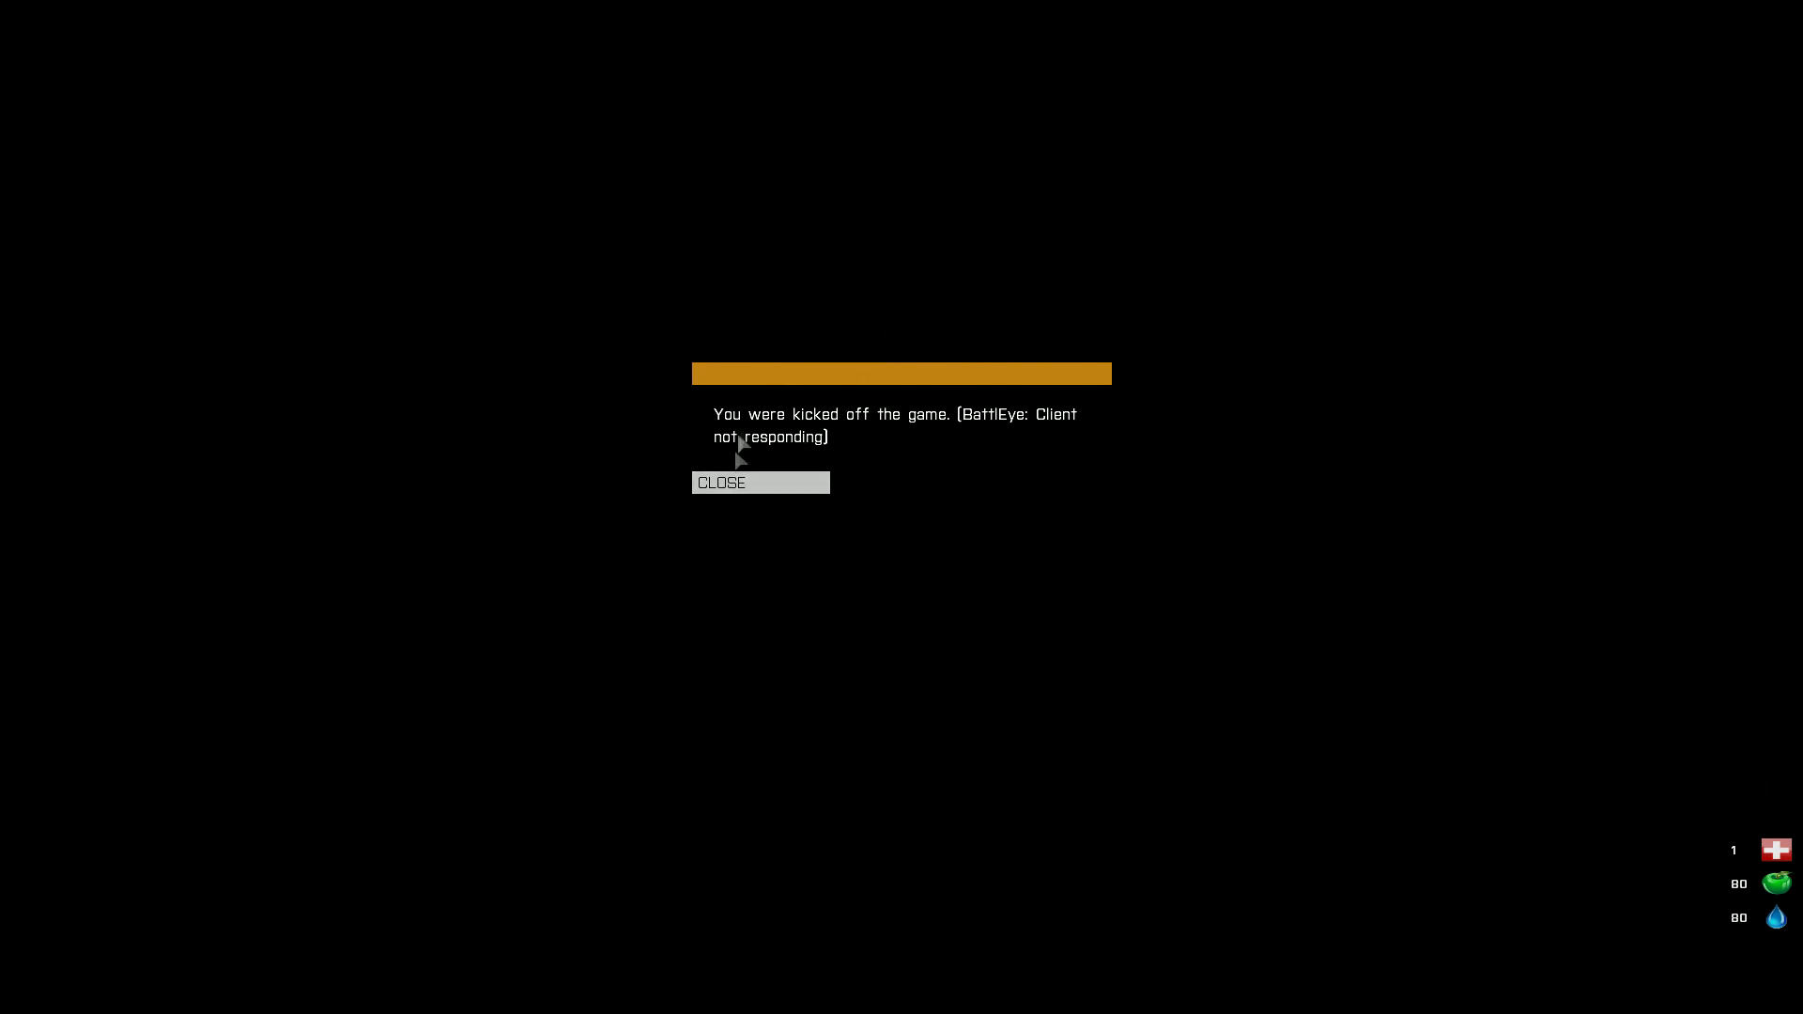
mouse_move(730, 425)
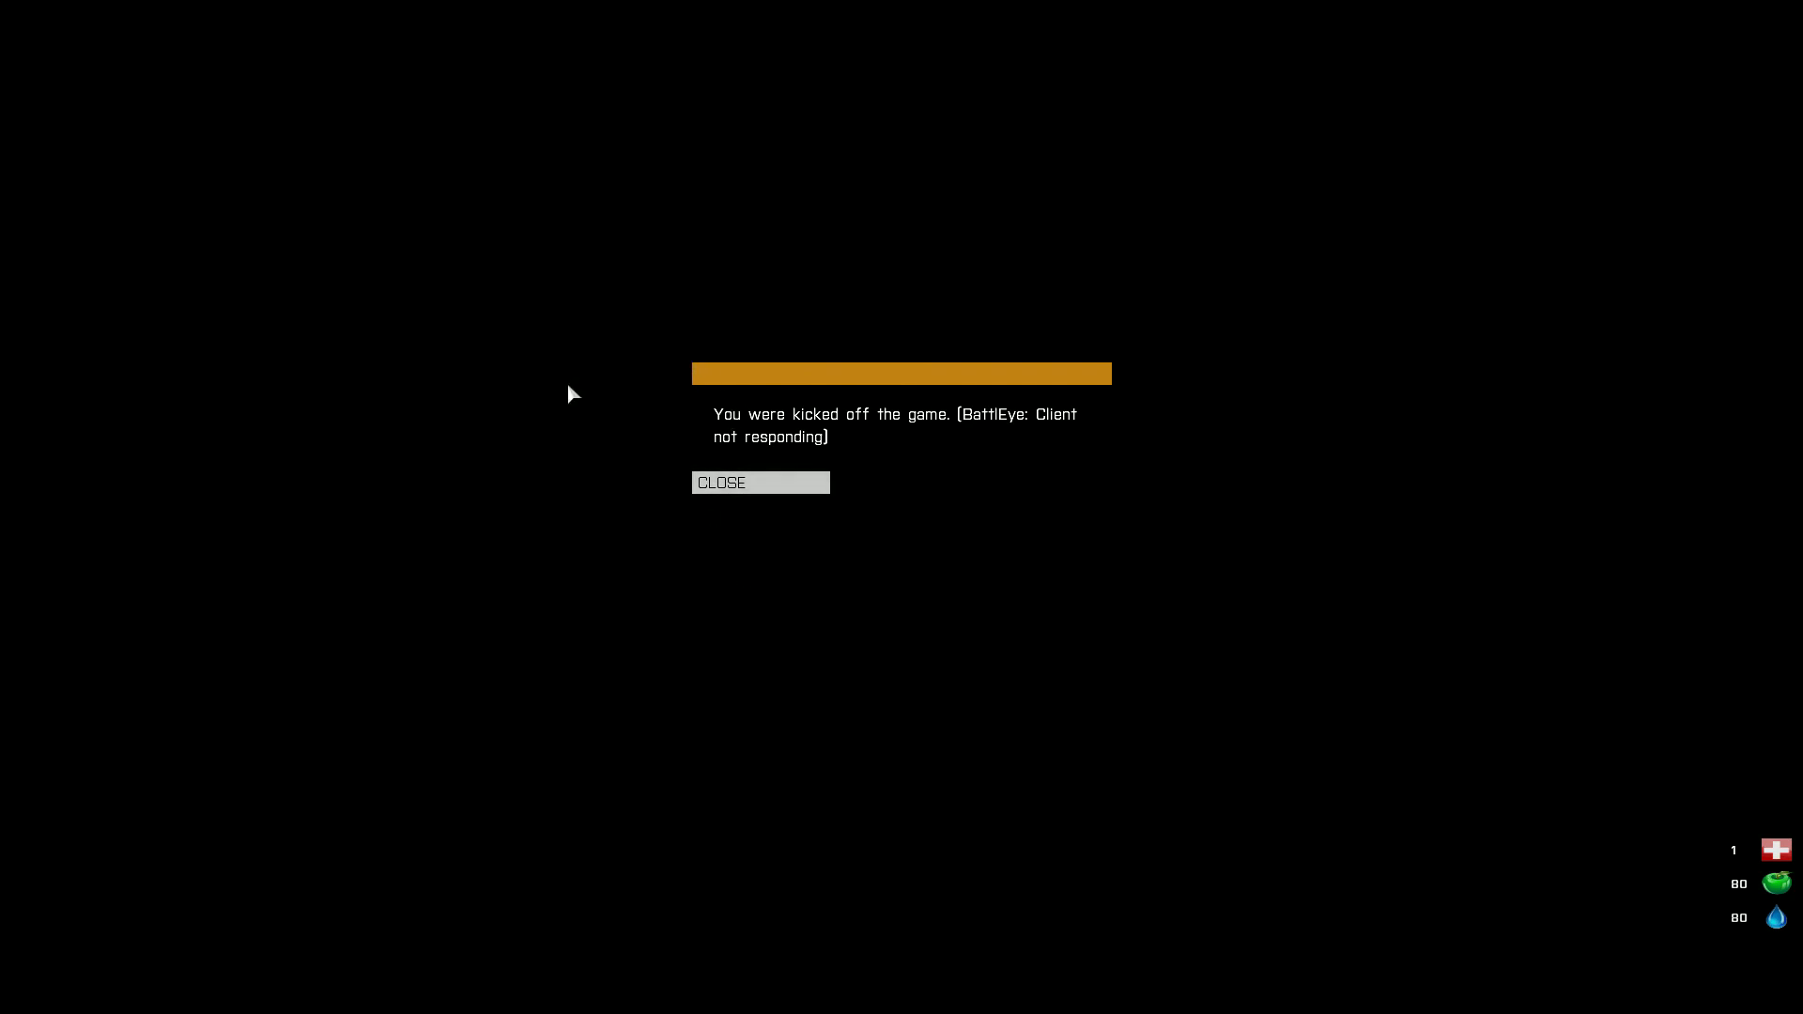
mouse_move(540, 397)
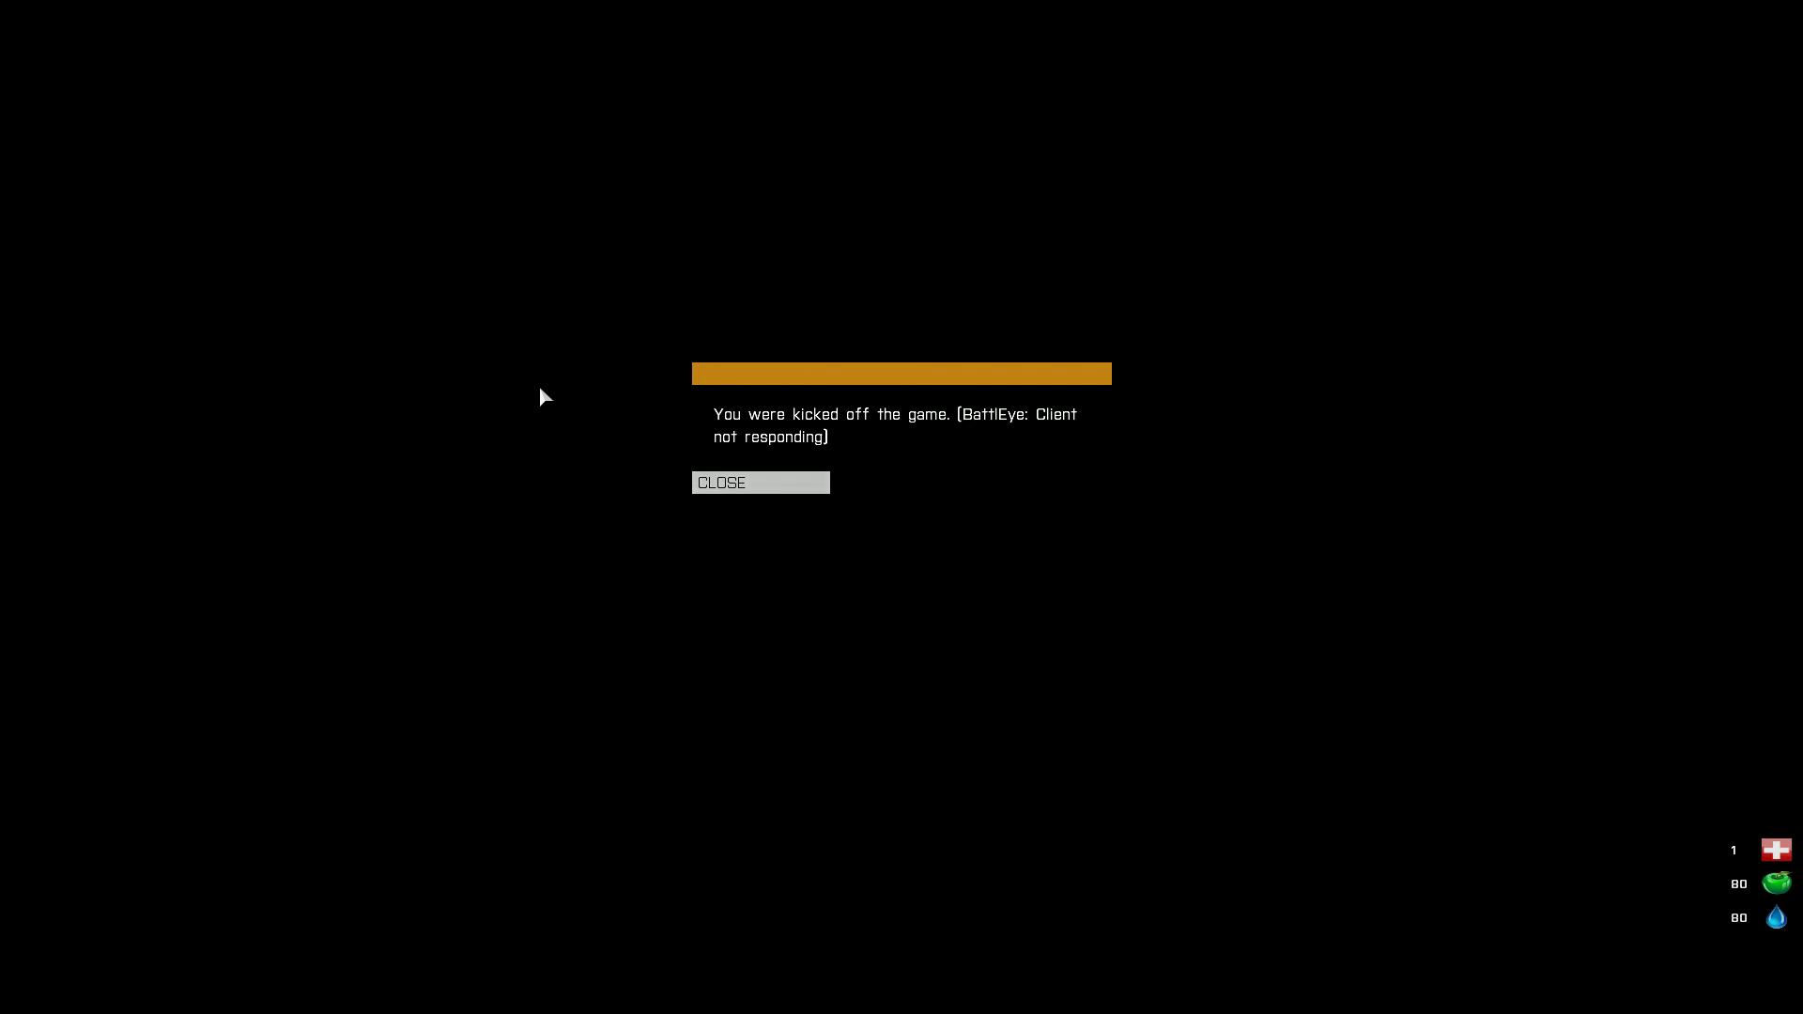